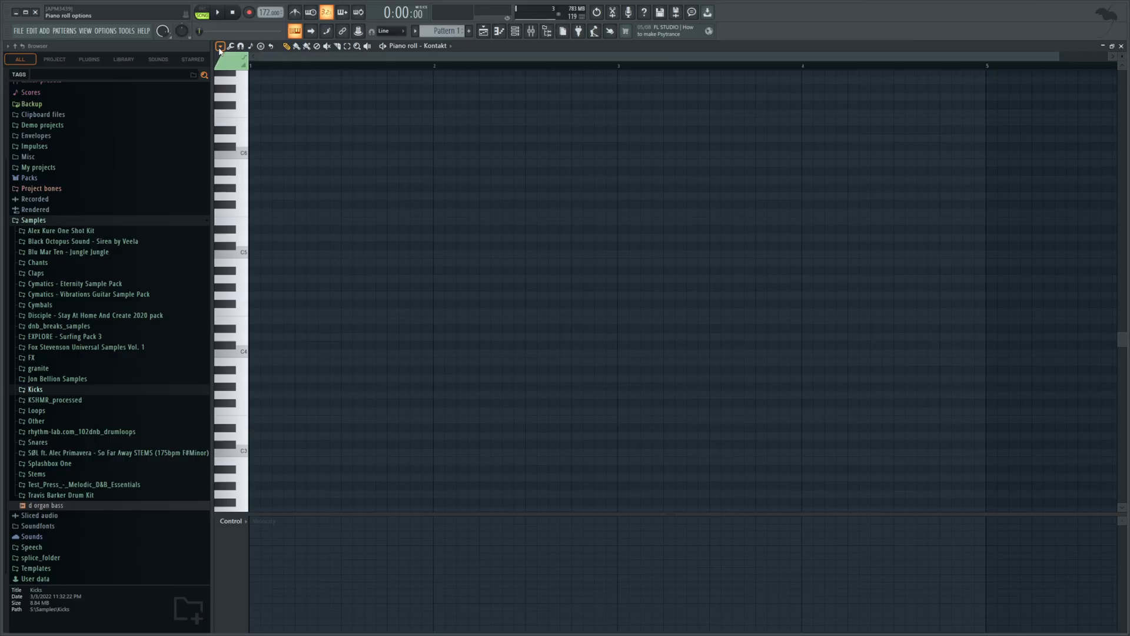
- Open the piano roll options menu to reach Tools > Generate chord progression
{"action": "left_click", "coordinate": [220, 46]}
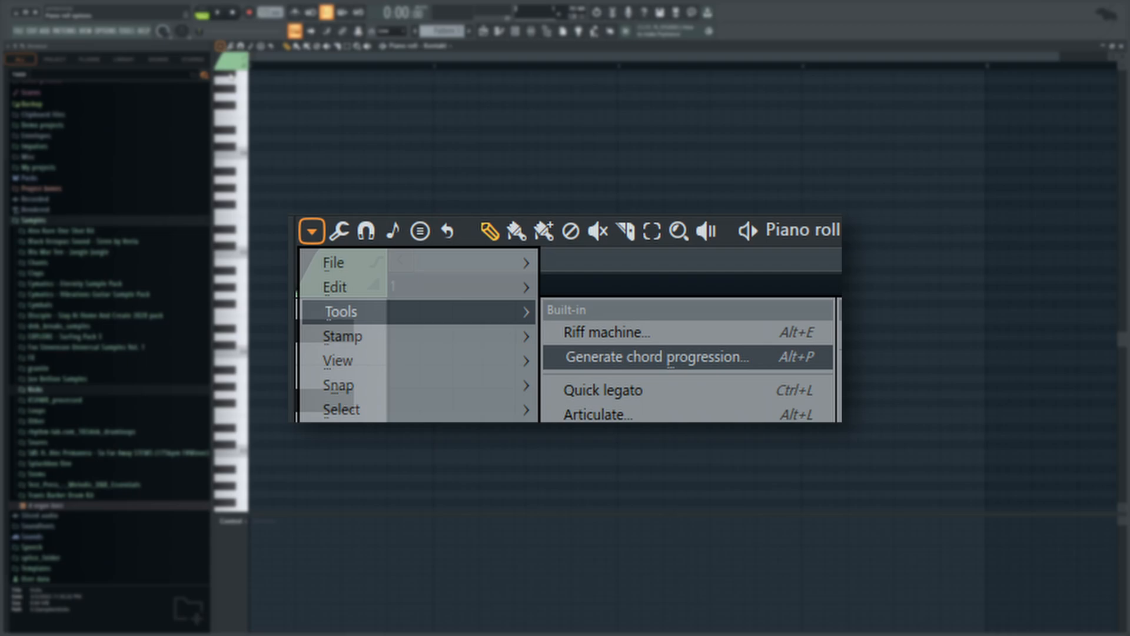
{"action": "mouse_move", "coordinate": [275, 77]}
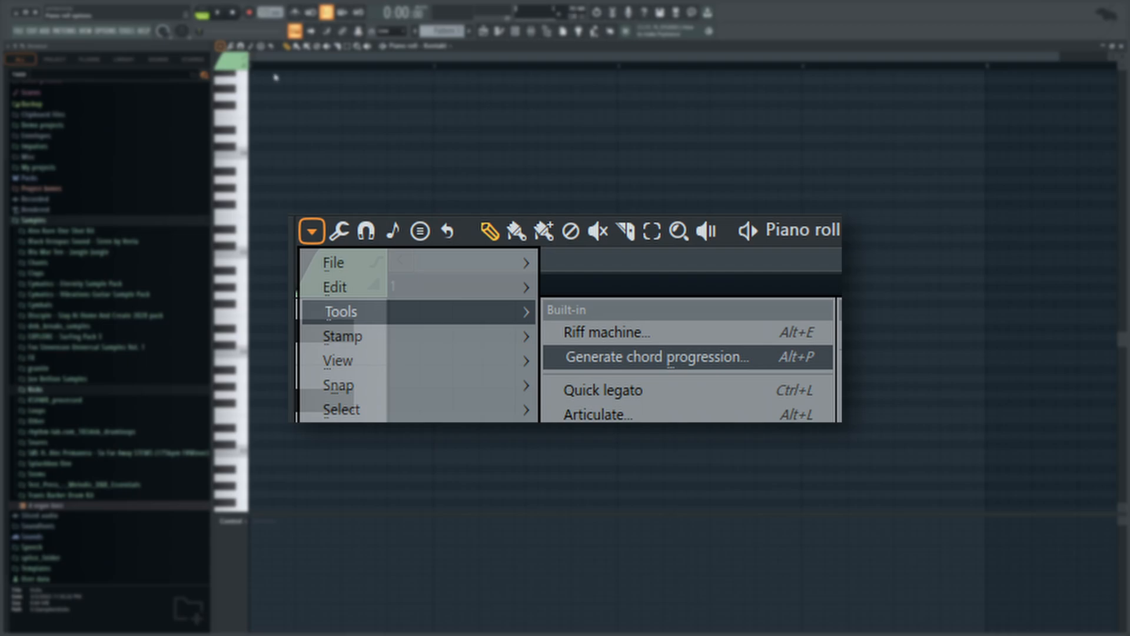
{"action": "mouse_move", "coordinate": [351, 94]}
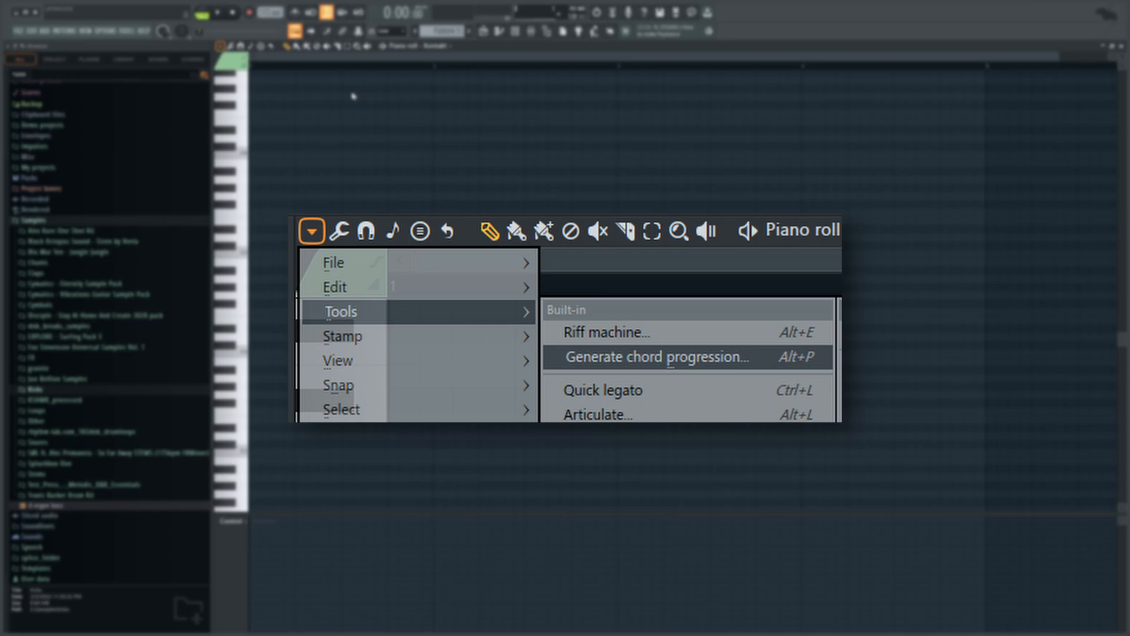
- Generate and accept a four-chord E Major progression (C♯m, B, A, B)
{"action": "left_click", "coordinate": [655, 357]}
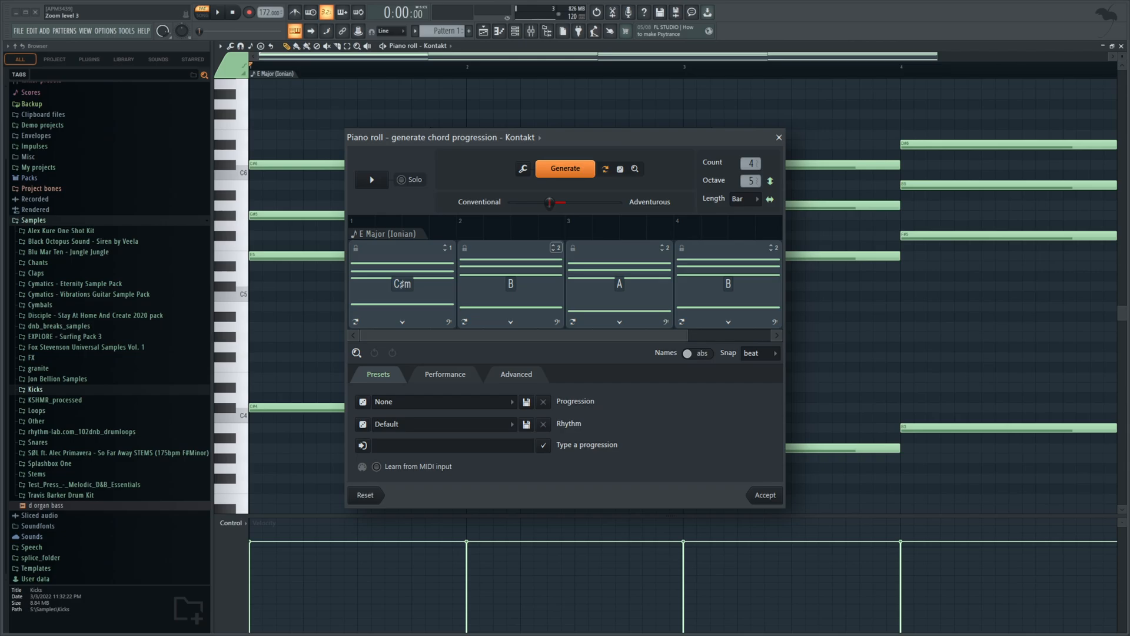
{"action": "left_click", "coordinate": [372, 179]}
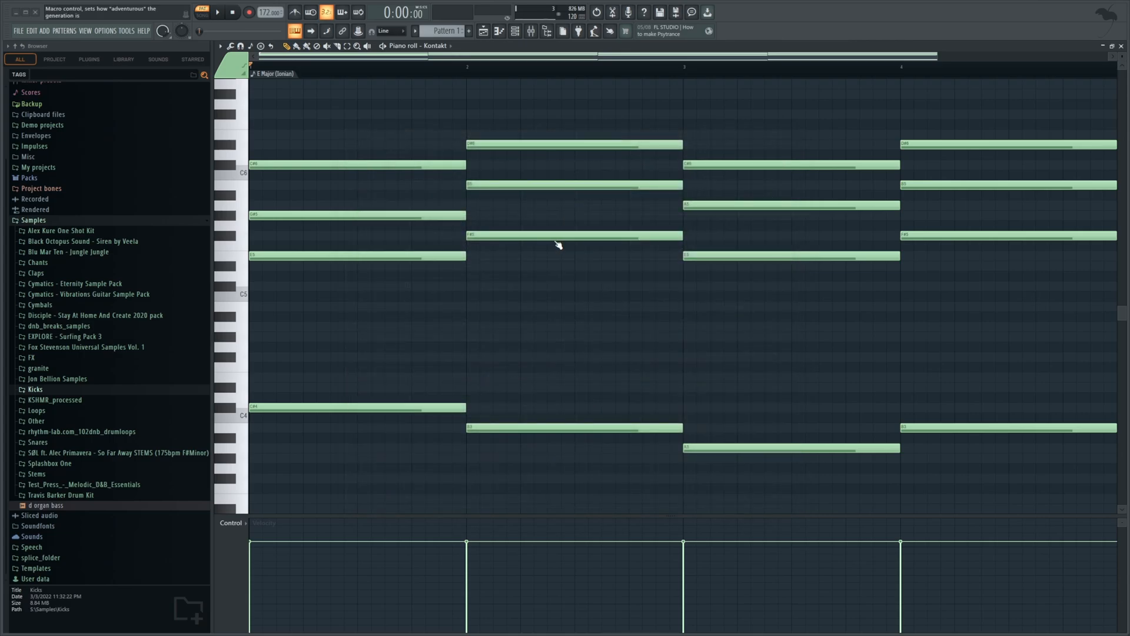
{"action": "mouse_move", "coordinate": [566, 242]}
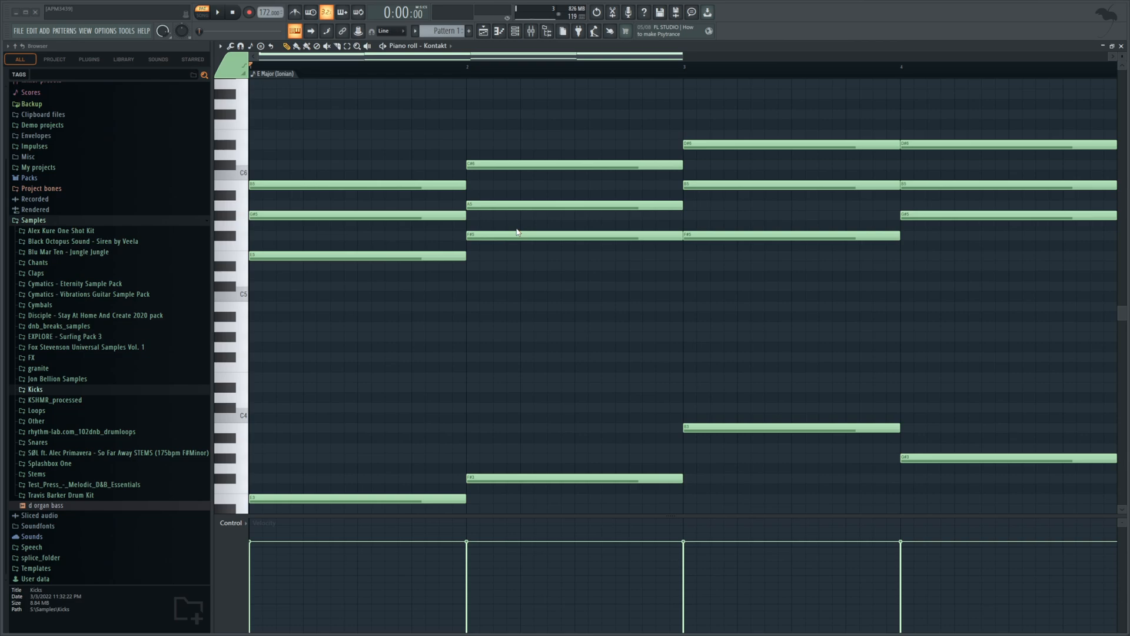
- Preview the E Major progression, then regenerate it with new voicings
{"action": "left_click", "coordinate": [206, 12]}
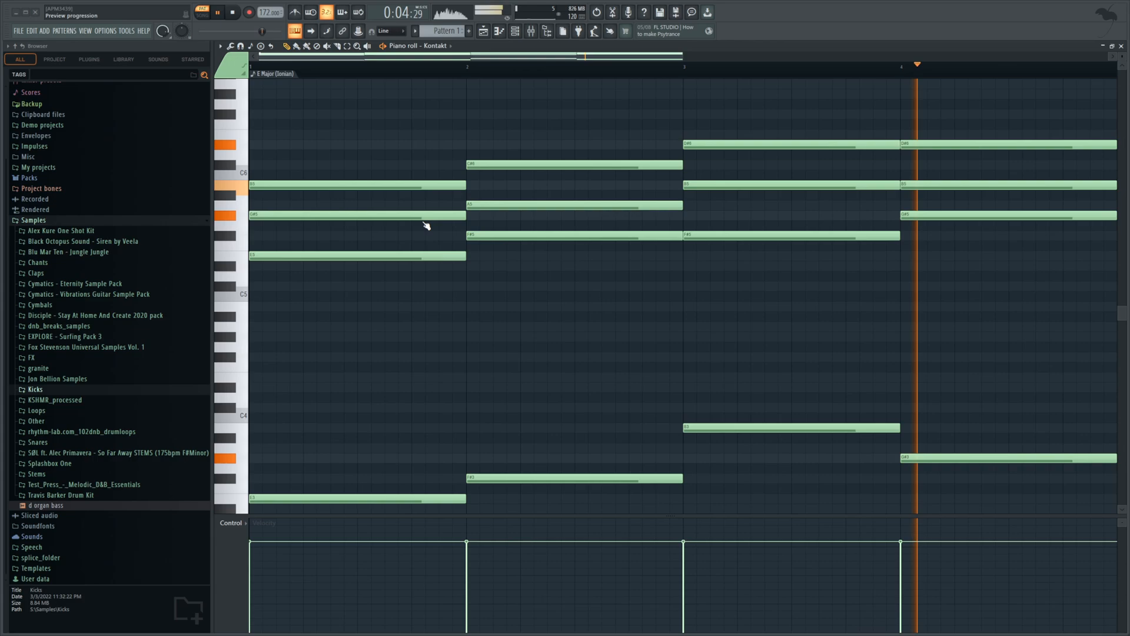
{"action": "left_click", "coordinate": [218, 12]}
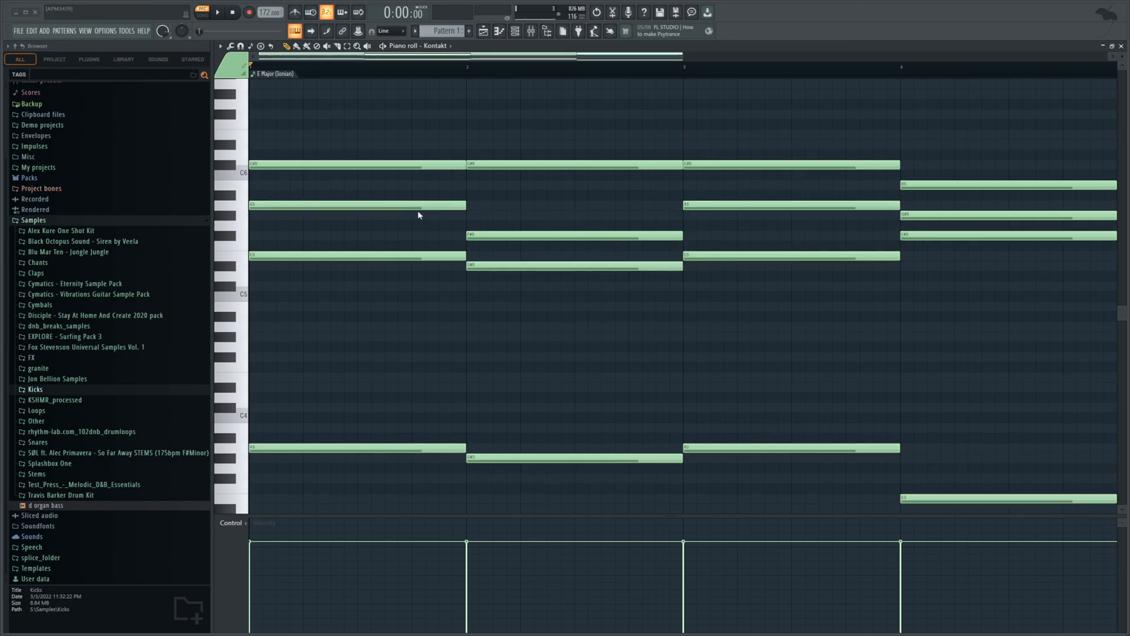
- Play the chords and regenerate all four into another E Major variation
{"action": "left_click", "coordinate": [218, 13]}
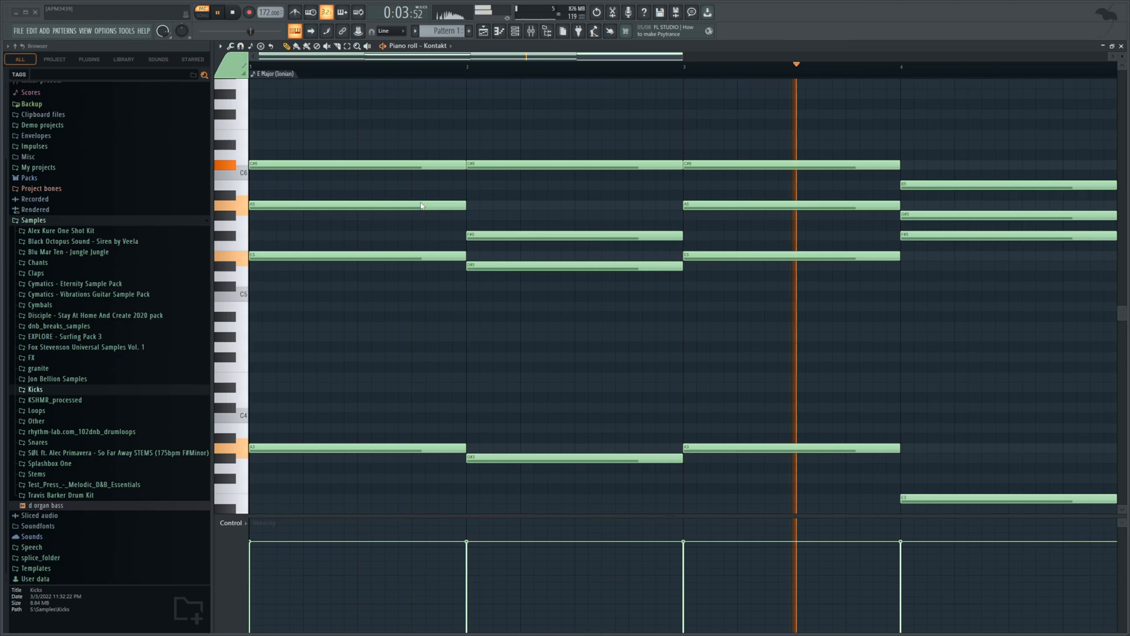
{"action": "left_click", "coordinate": [233, 12]}
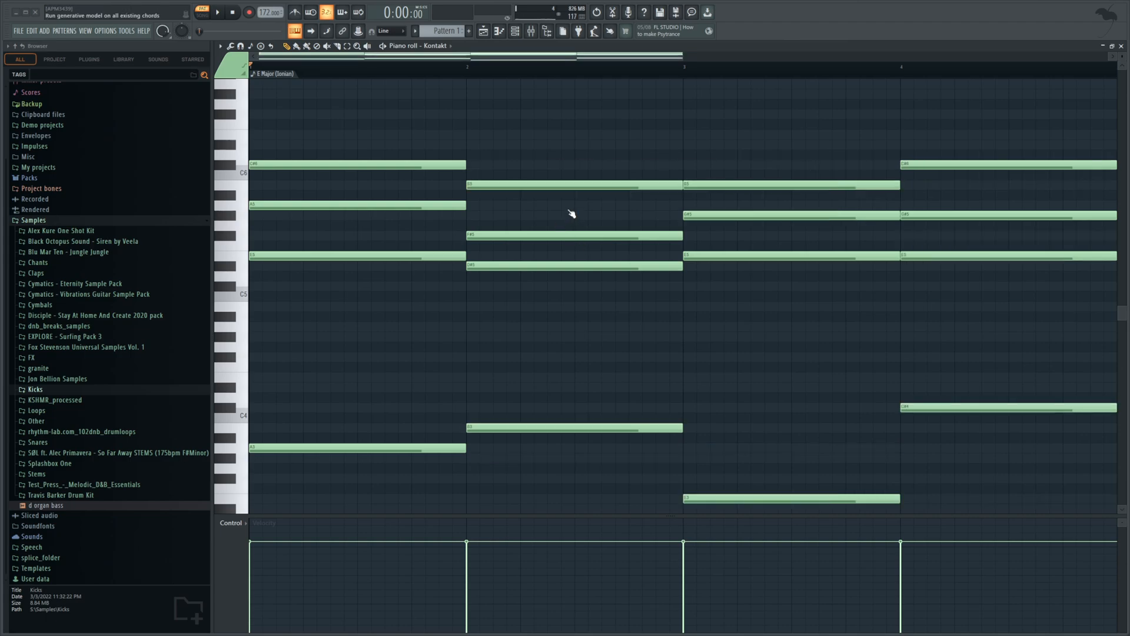
- Start and stop playback of the latest four-chord progression
{"action": "left_click", "coordinate": [219, 13]}
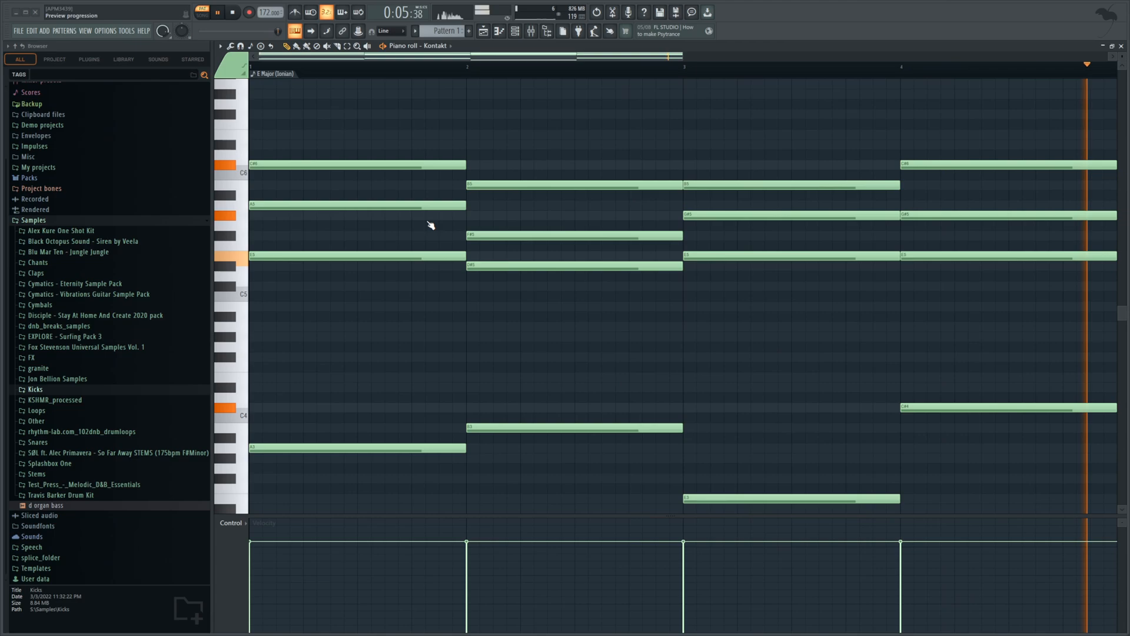
{"action": "left_click", "coordinate": [218, 12]}
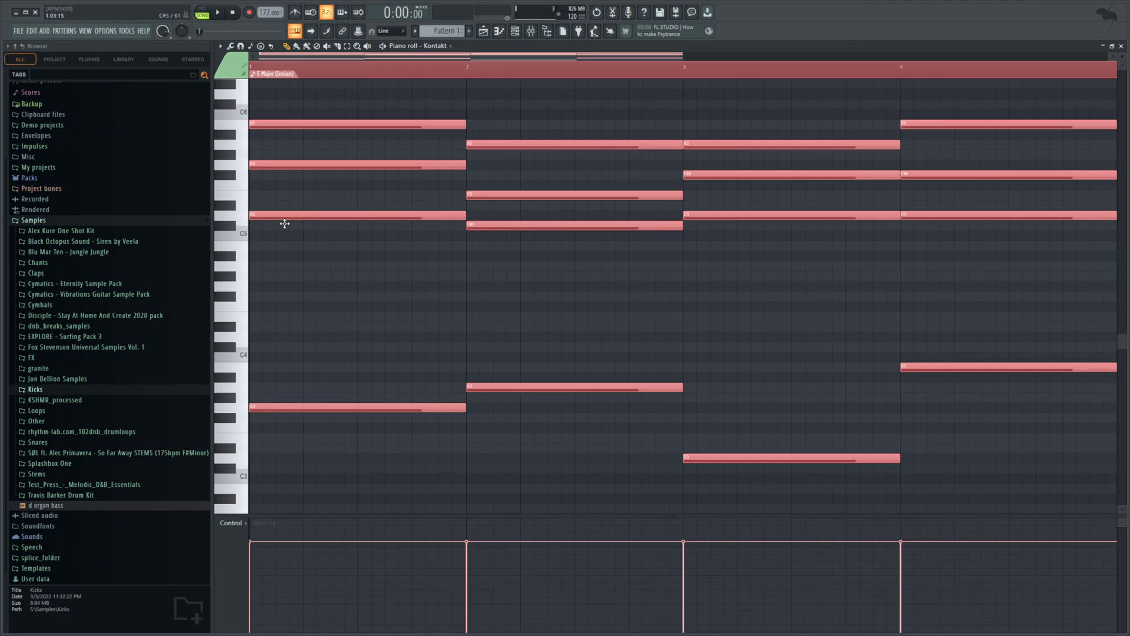
- Play the progression and draw a C6 note spanning bar 2 above the second chord
{"action": "left_click", "coordinate": [218, 13]}
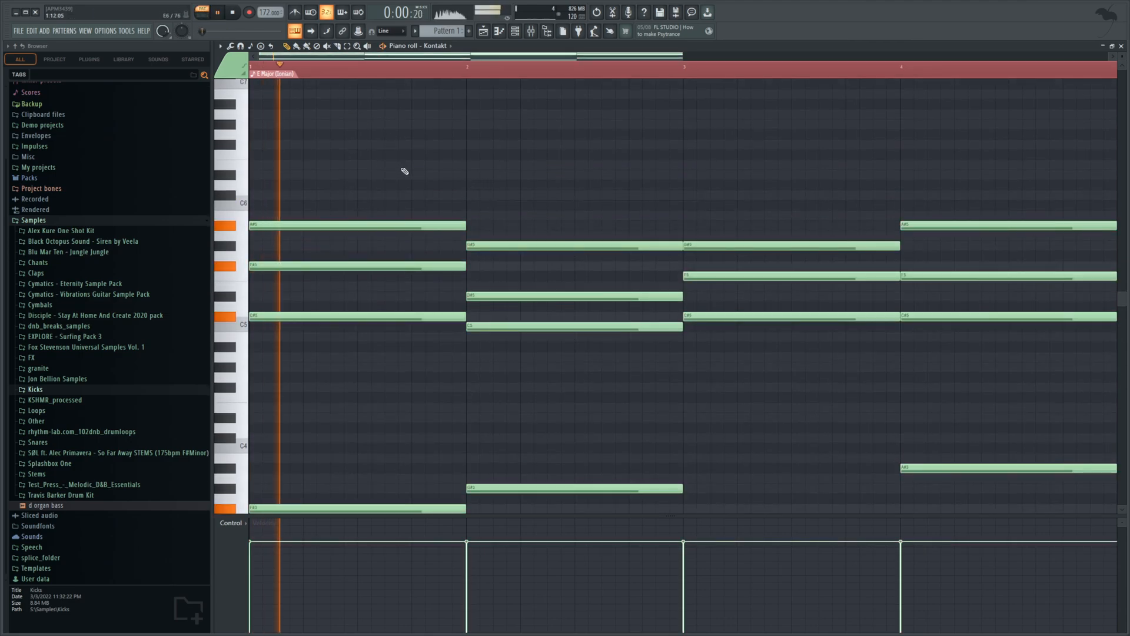
{"action": "left_click", "coordinate": [480, 205]}
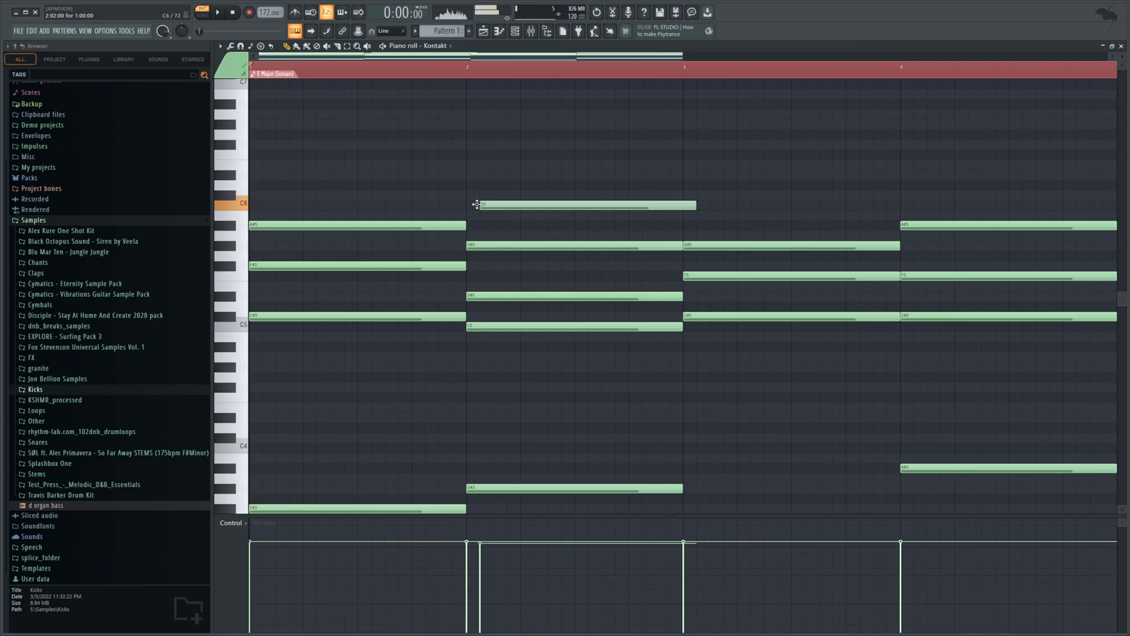
{"action": "left_click", "coordinate": [218, 13]}
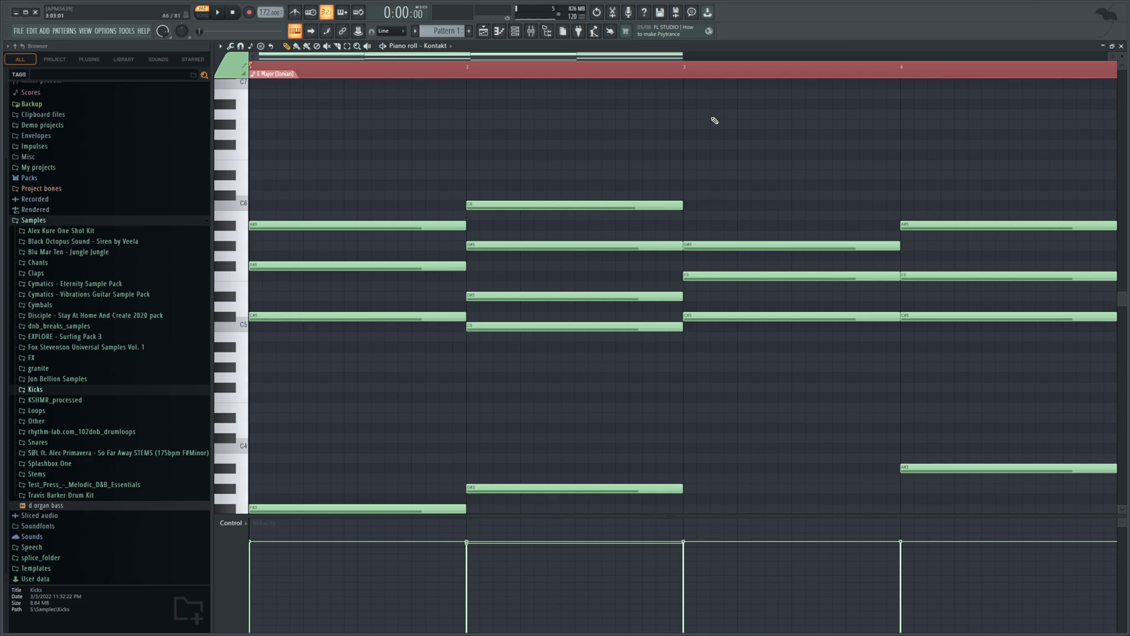
{"action": "mouse_move", "coordinate": [533, 80]}
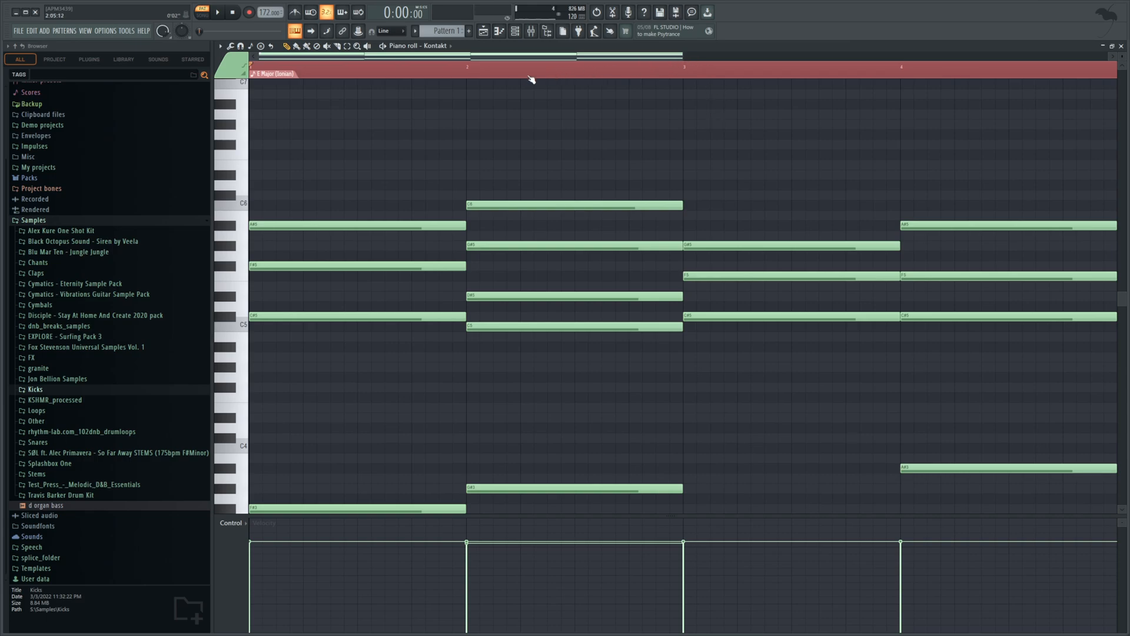